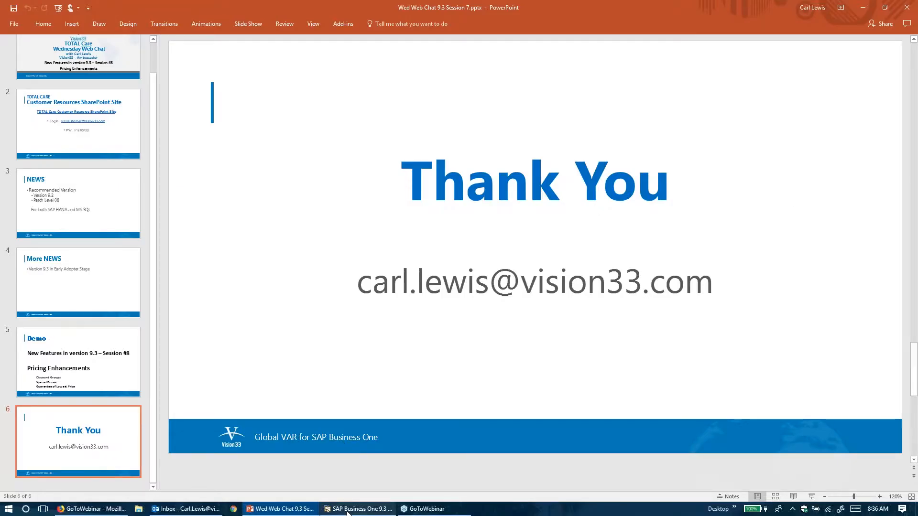
# Step: Switch from the PowerPoint Thank You slide to SAP Business One via the taskbar
pyautogui.click(357, 508)
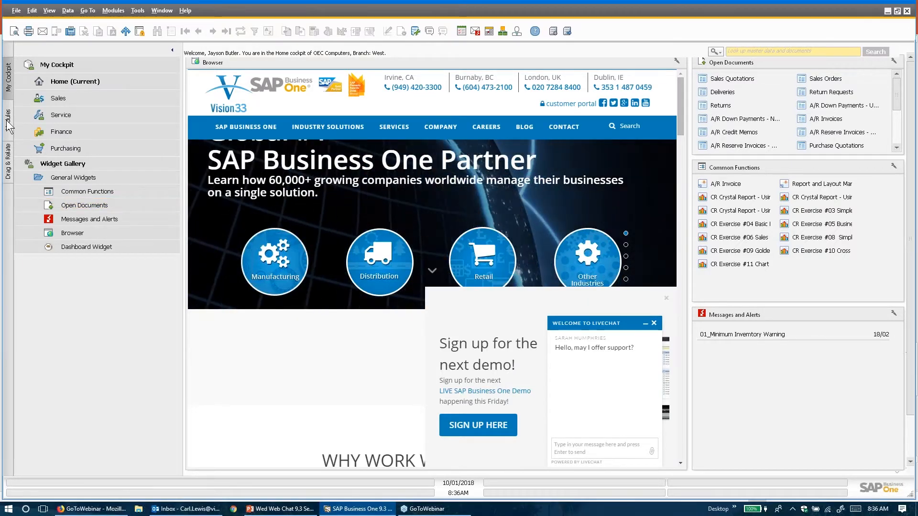
# Step: Show the module list and expand Inventory > Price Lists to reach Discount Groups
pyautogui.click(8, 114)
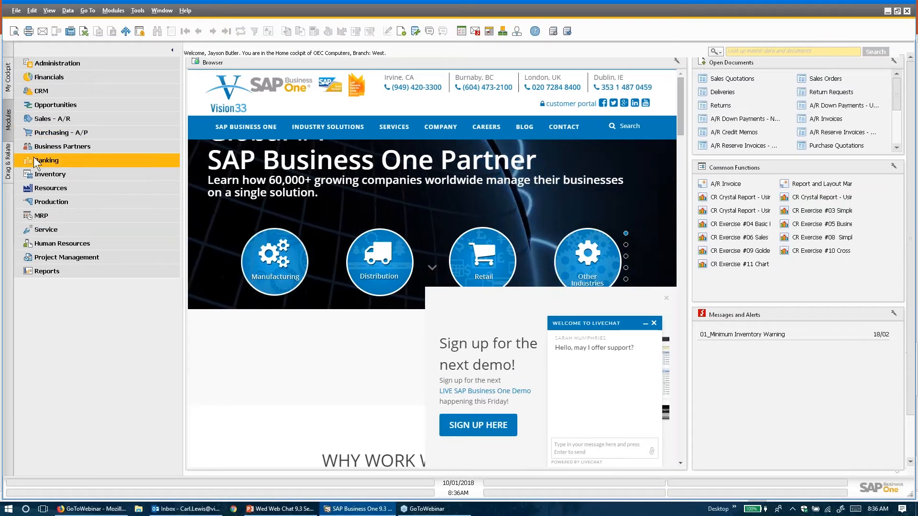
pyautogui.click(50, 174)
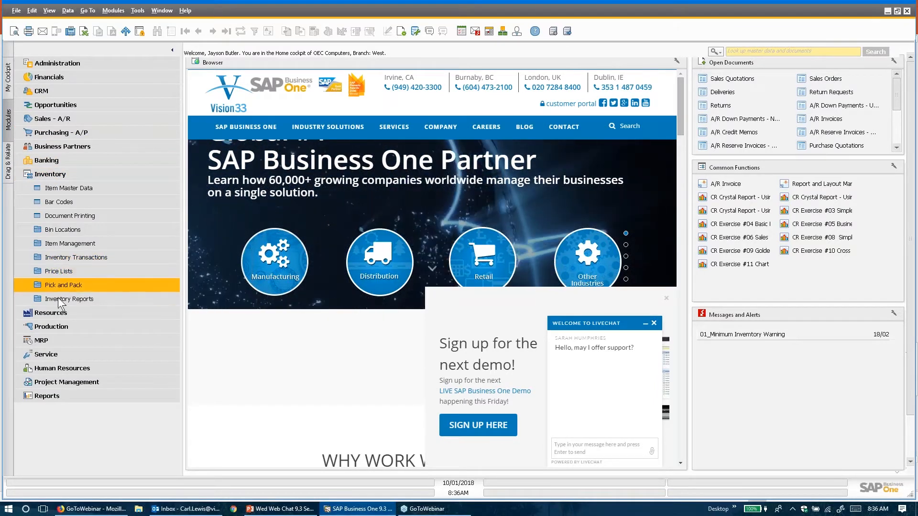
pyautogui.click(60, 271)
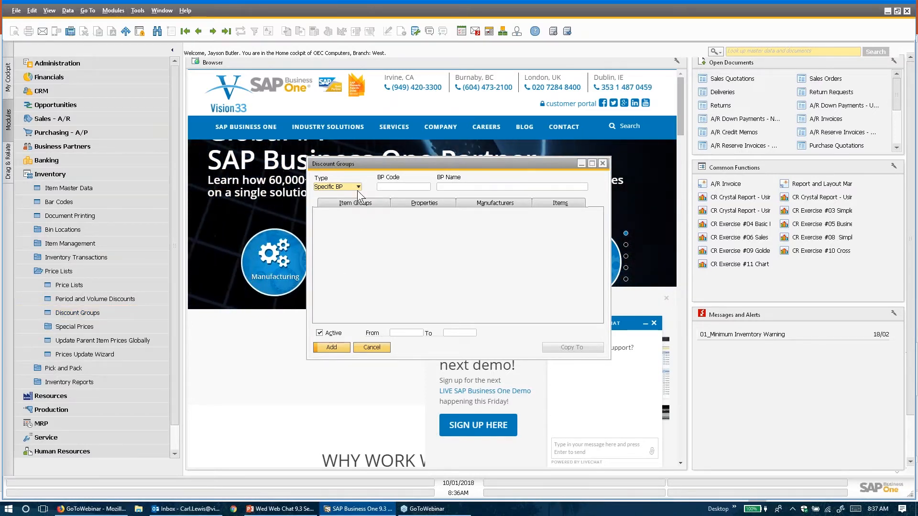
# Step: Set the discount group Type to All BPs
pyautogui.click(357, 186)
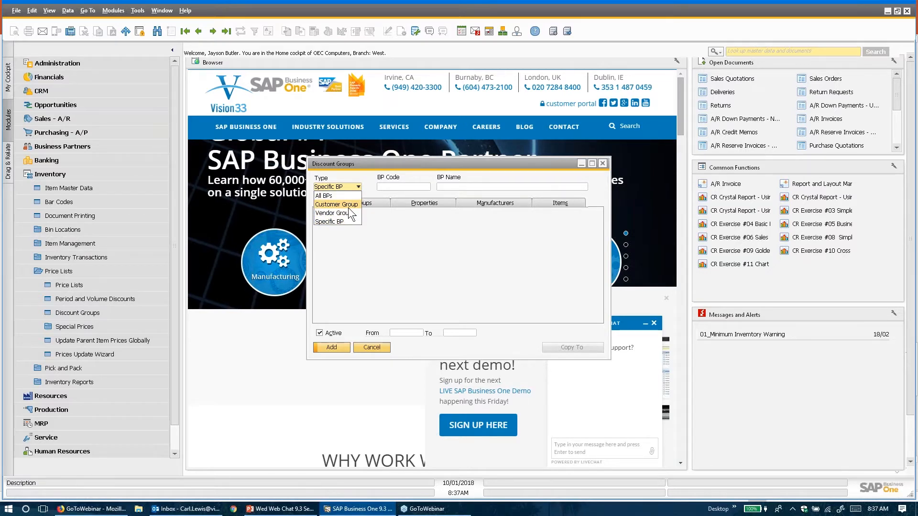
pyautogui.click(323, 195)
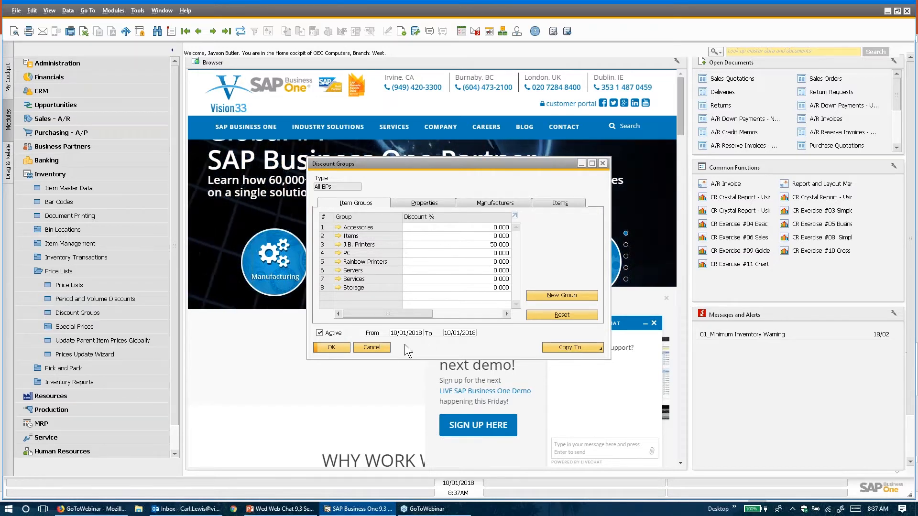
pyautogui.moveTo(491, 341)
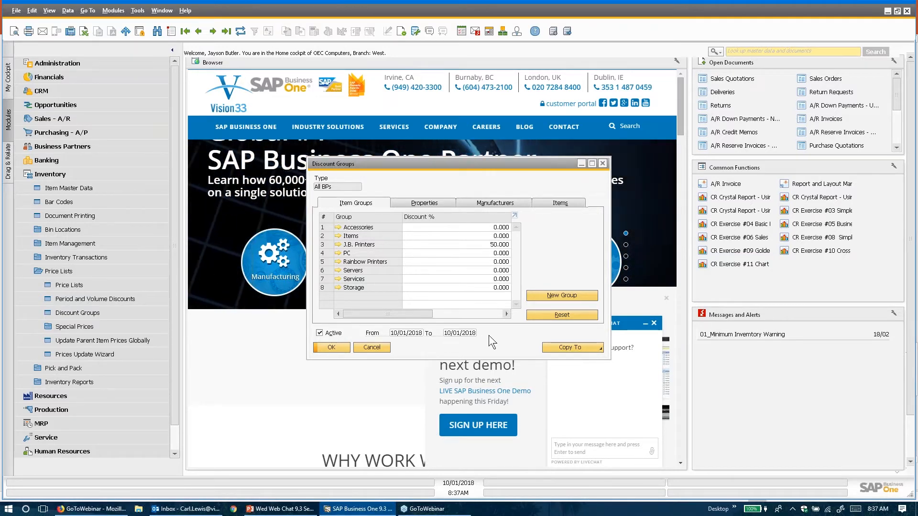
pyautogui.moveTo(493, 342)
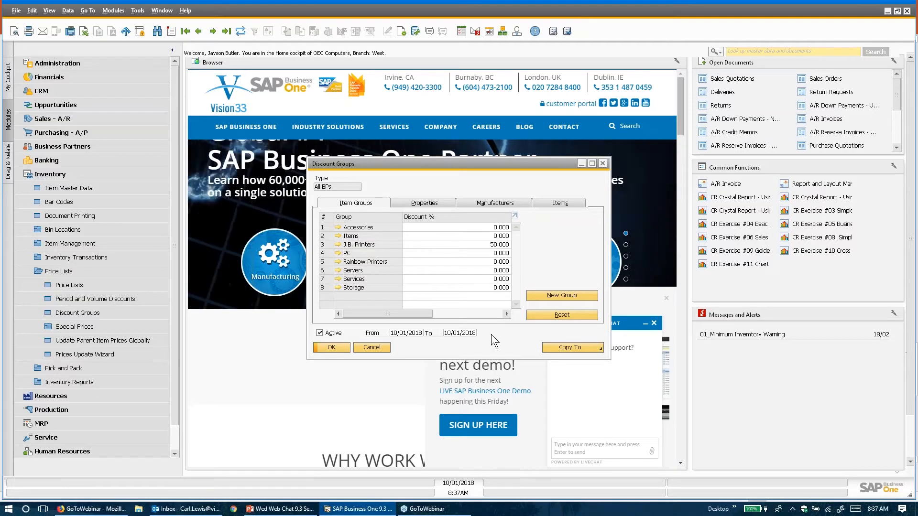